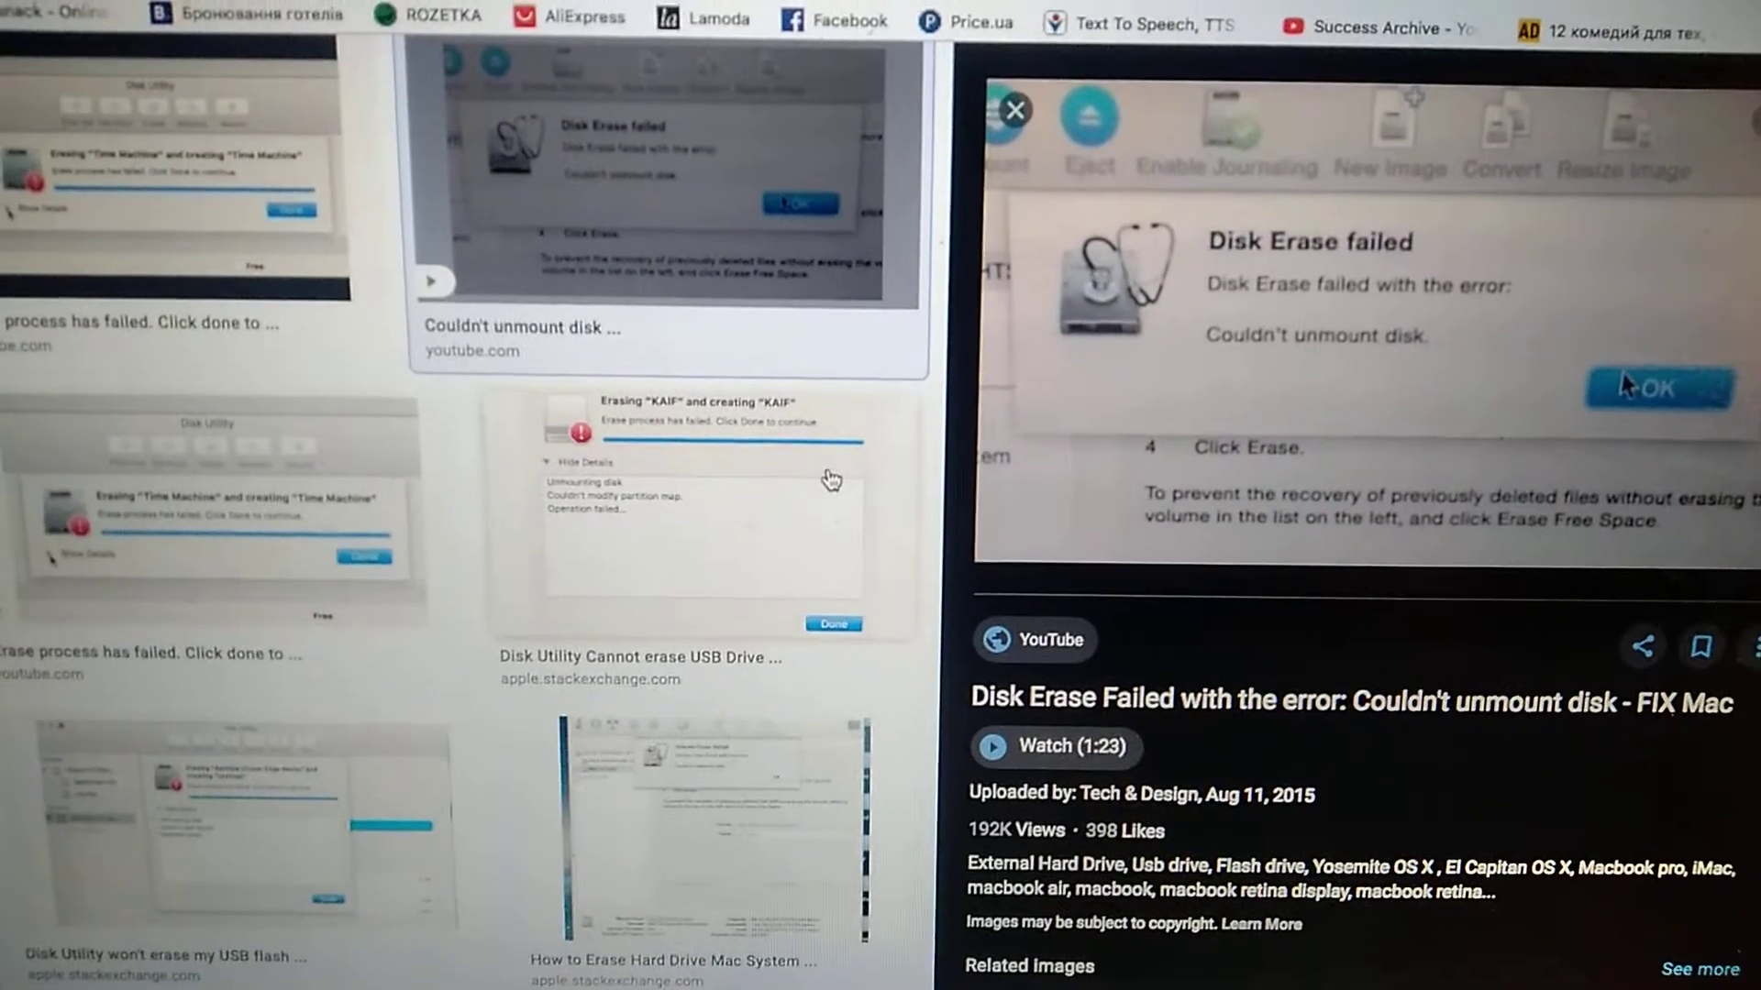
Step: Scroll past the 'Couldn't unmount disk' image results and return to Disk Utility on MacintoshHD
scroll("down", 3)
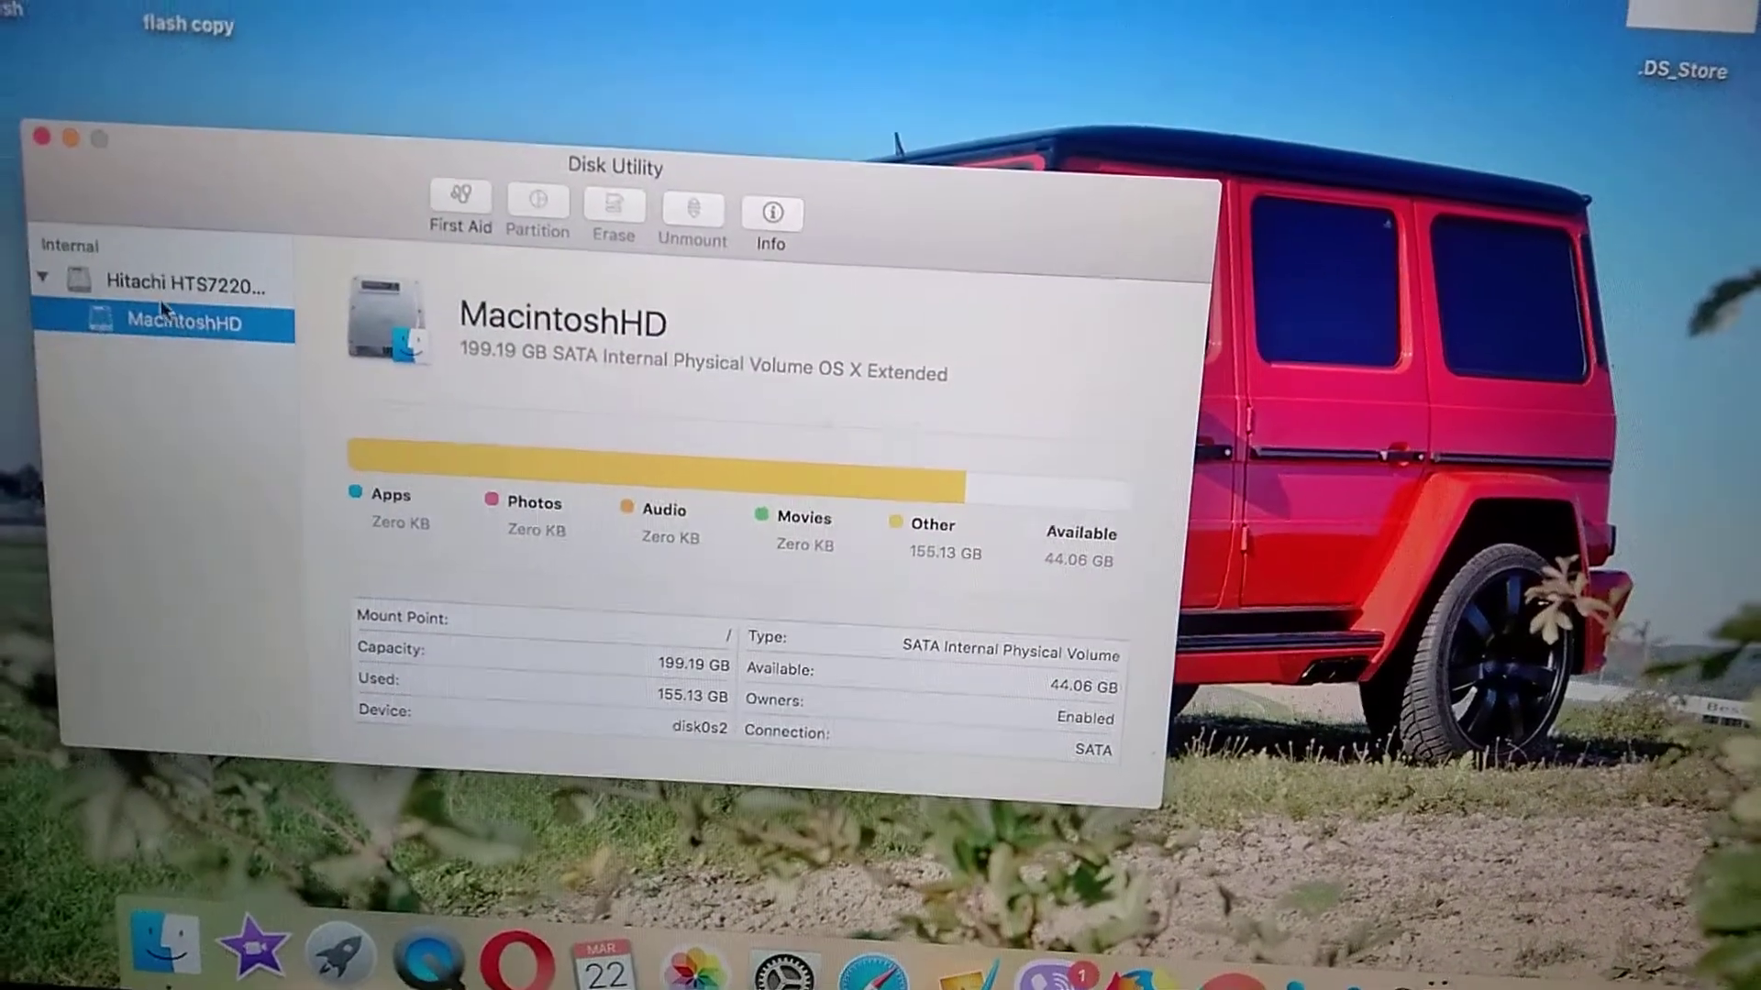
Step: Select the Hitachi HTS722020K9SA00 disk to view its 200.05 GB GUID Partition Map details
left_click(185, 281)
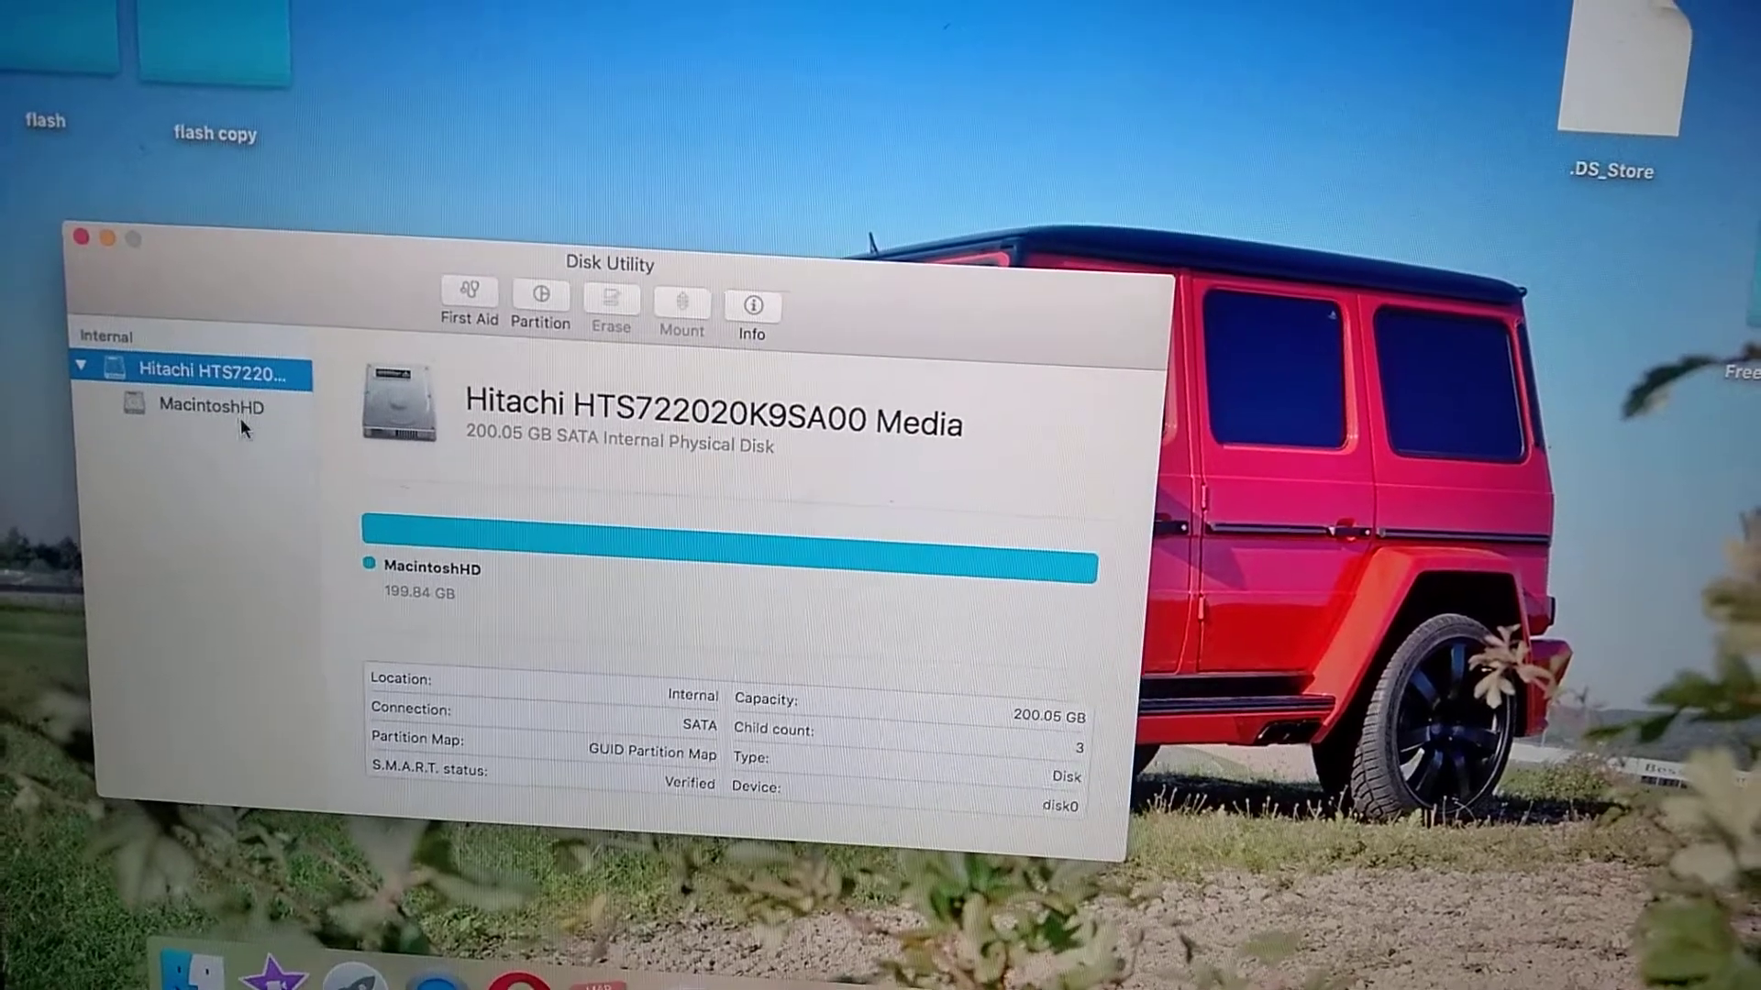
Step: Toggle between MacintoshHD and the Hitachi disk, ending on MacintoshHD with 44.05 GB available
left_click(210, 420)
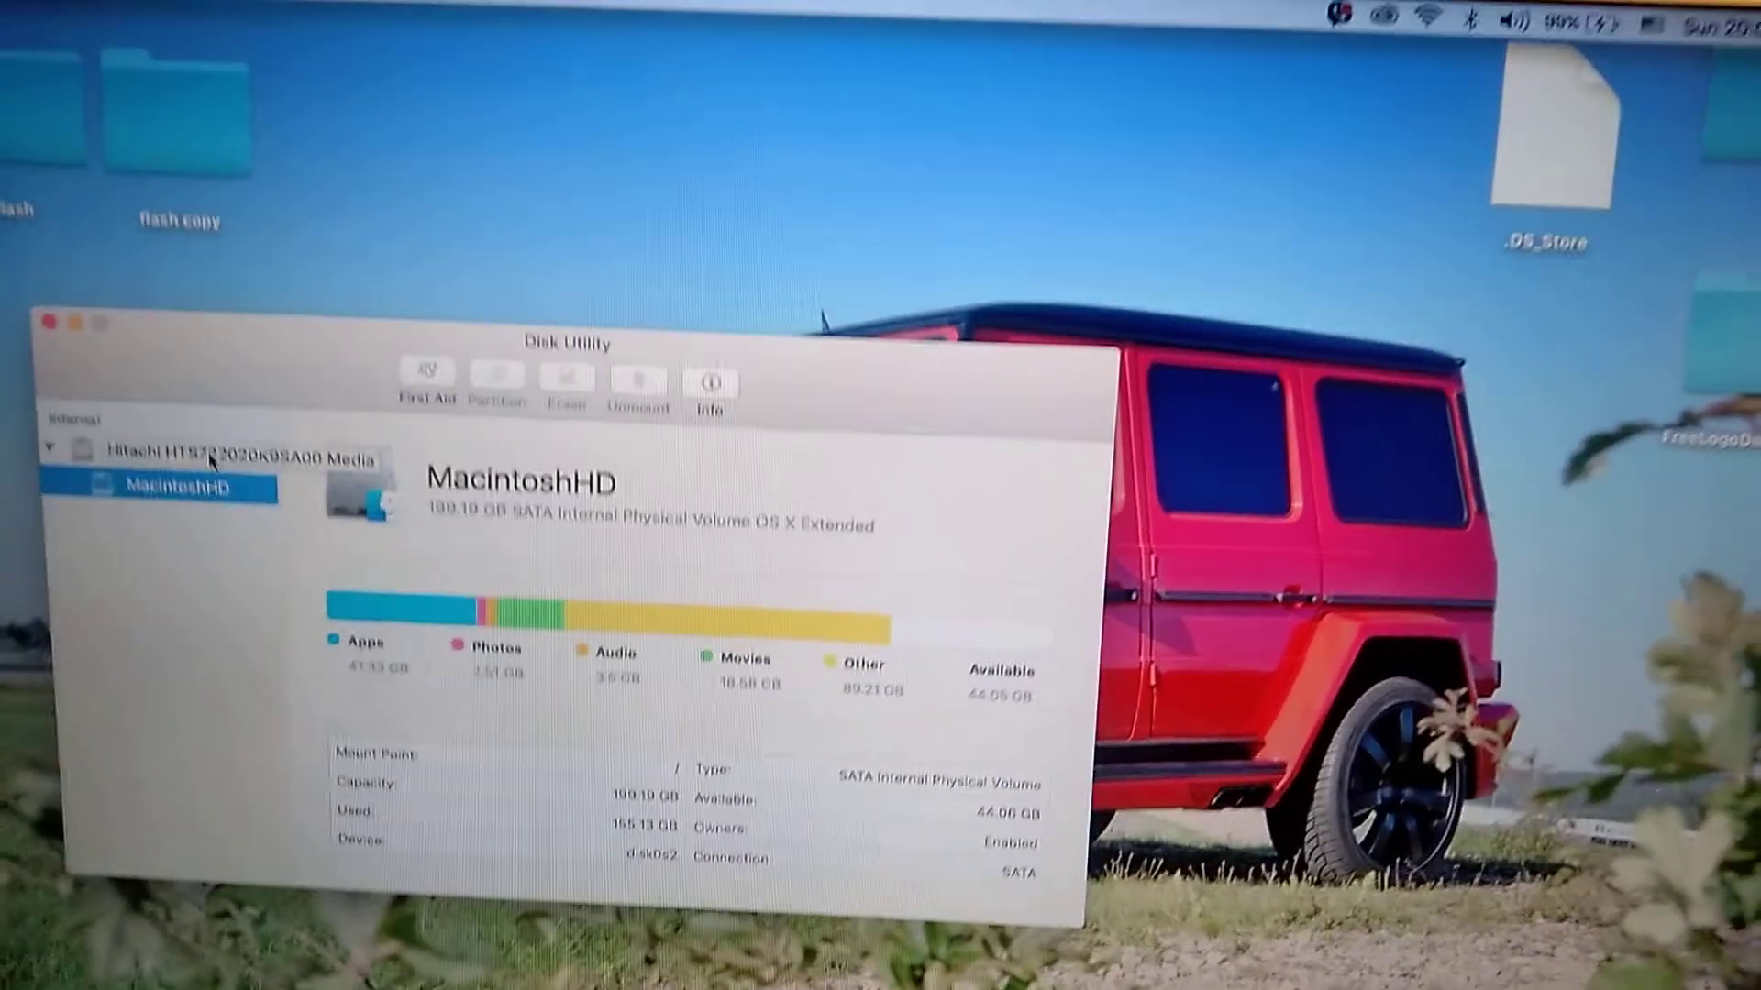
left_click(224, 461)
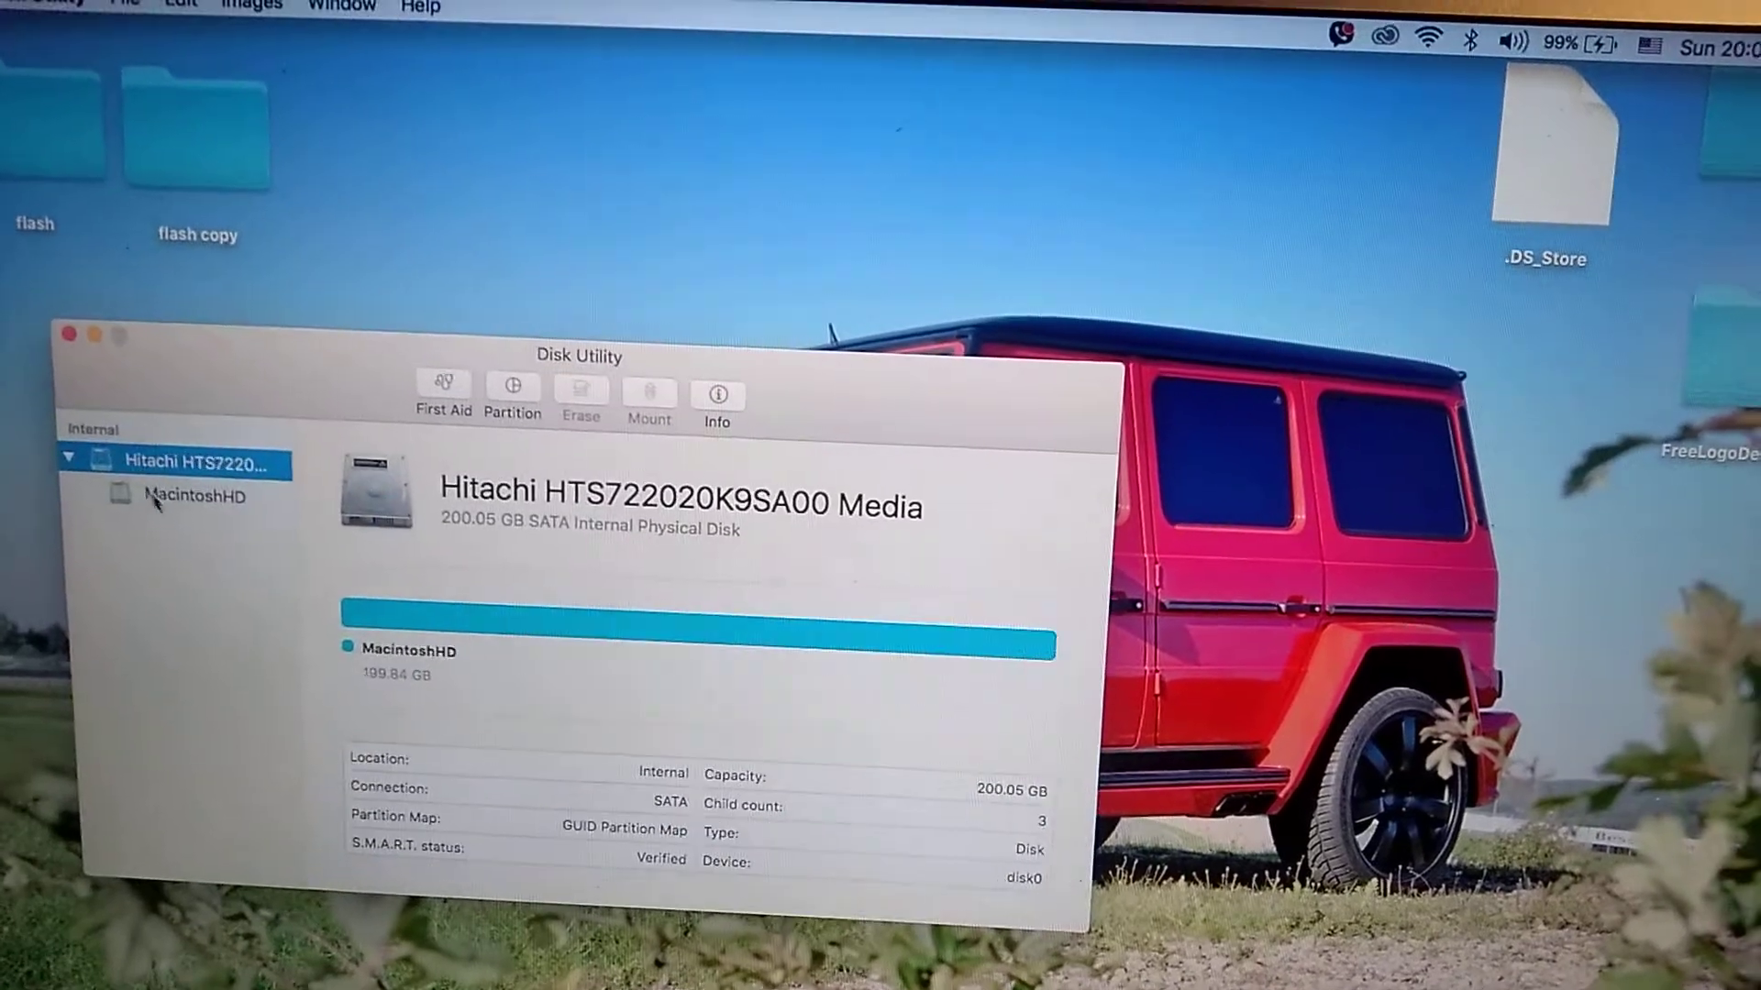
left_click(196, 486)
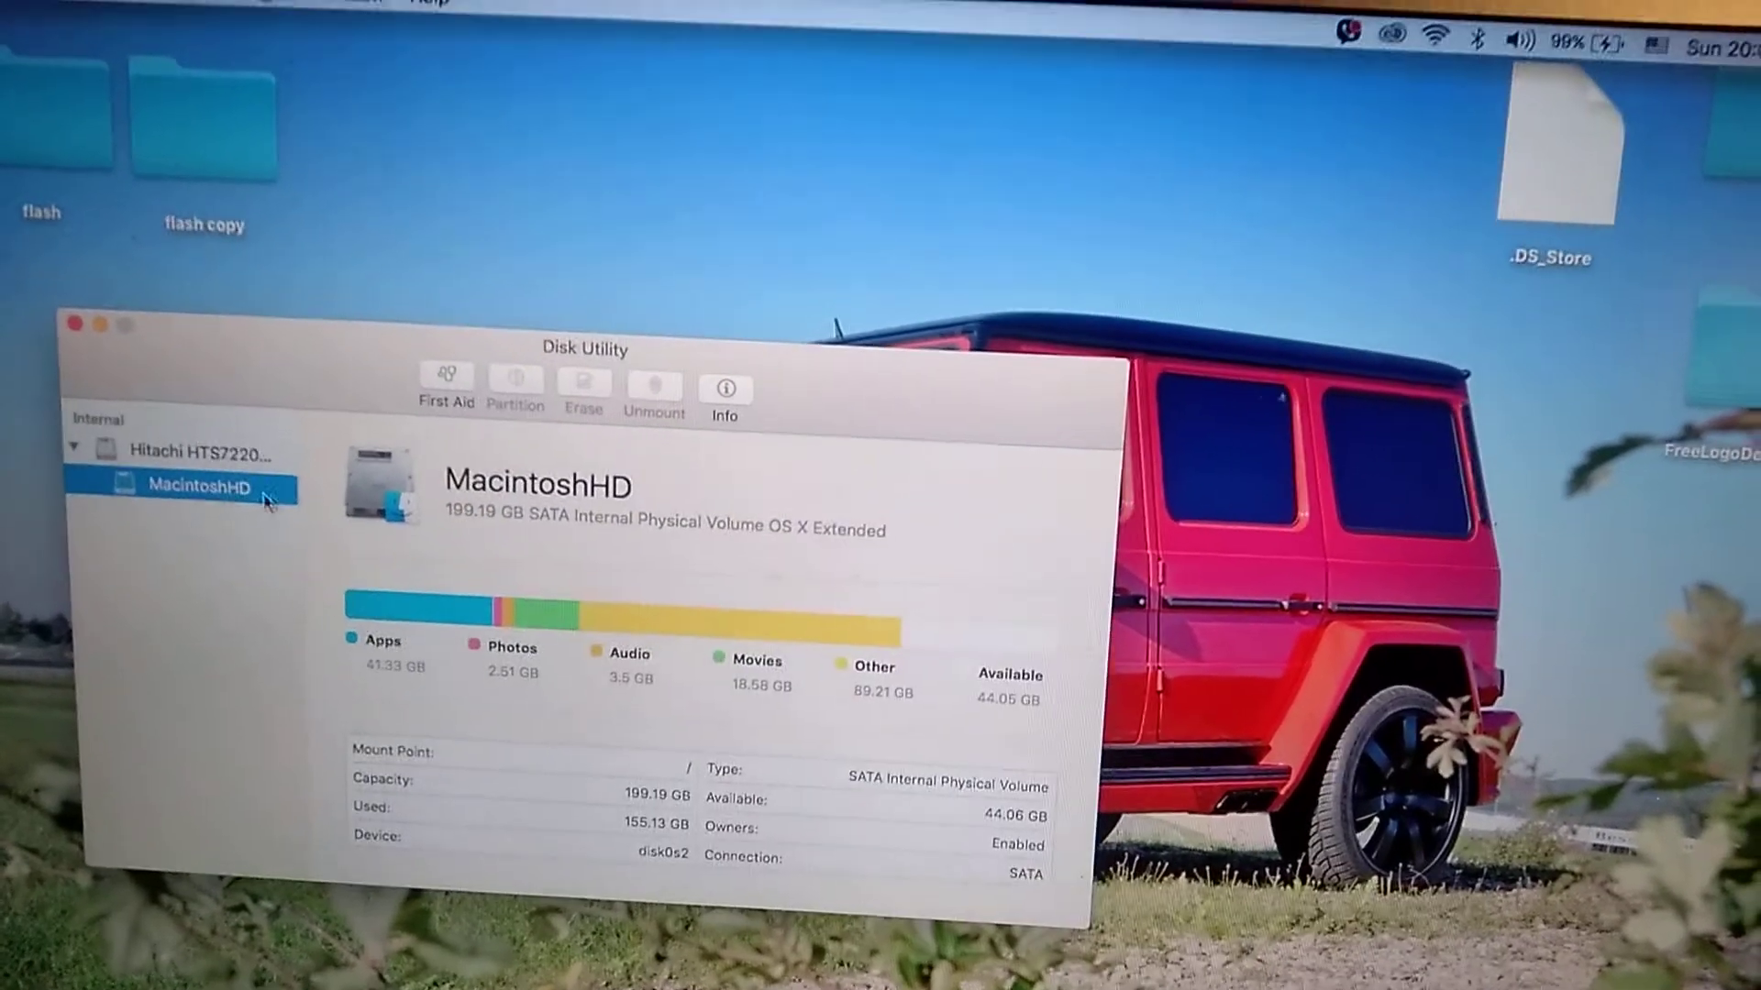